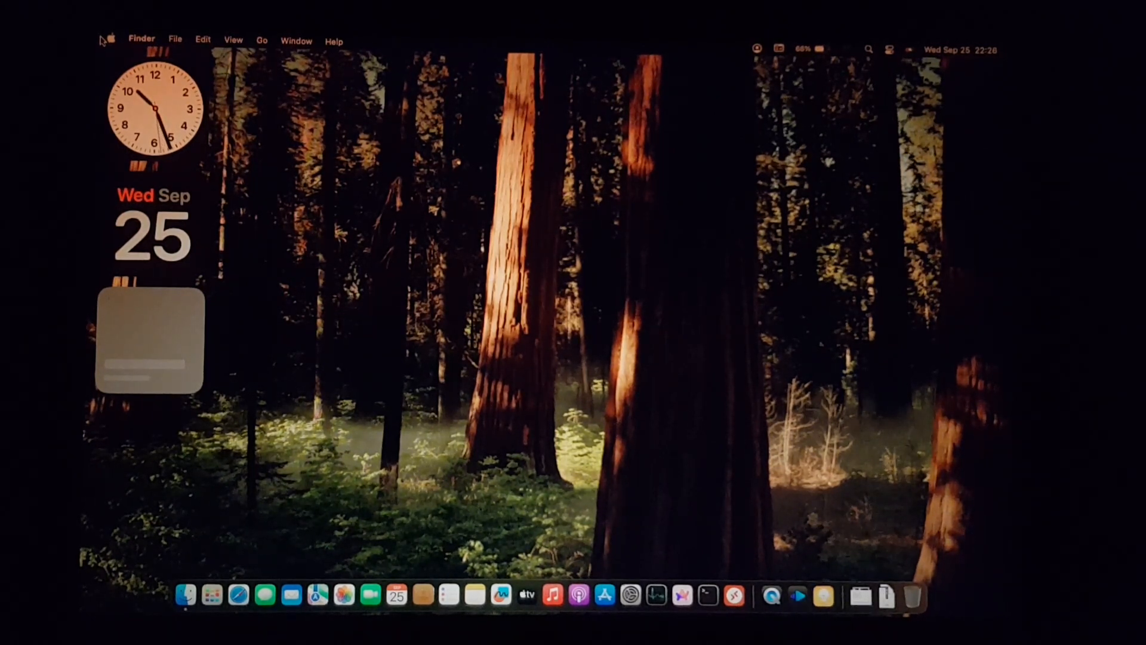
Step: Show the Launchpad app grid and page over to find OpenCore Legacy Patcher
click(212, 595)
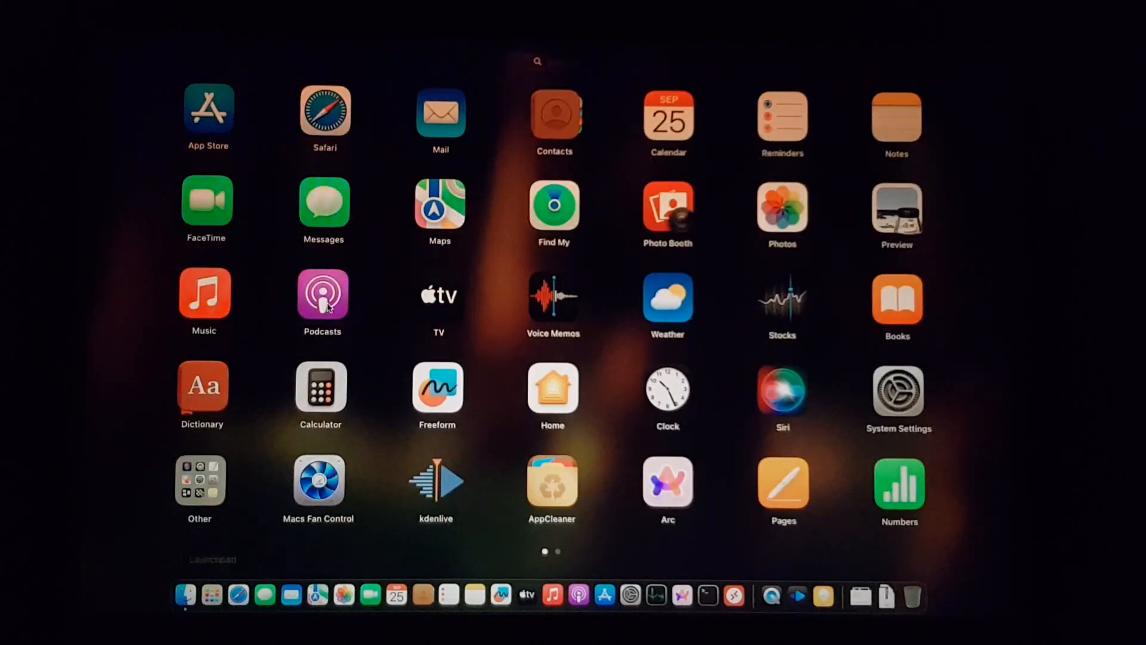
scroll(left, 3)
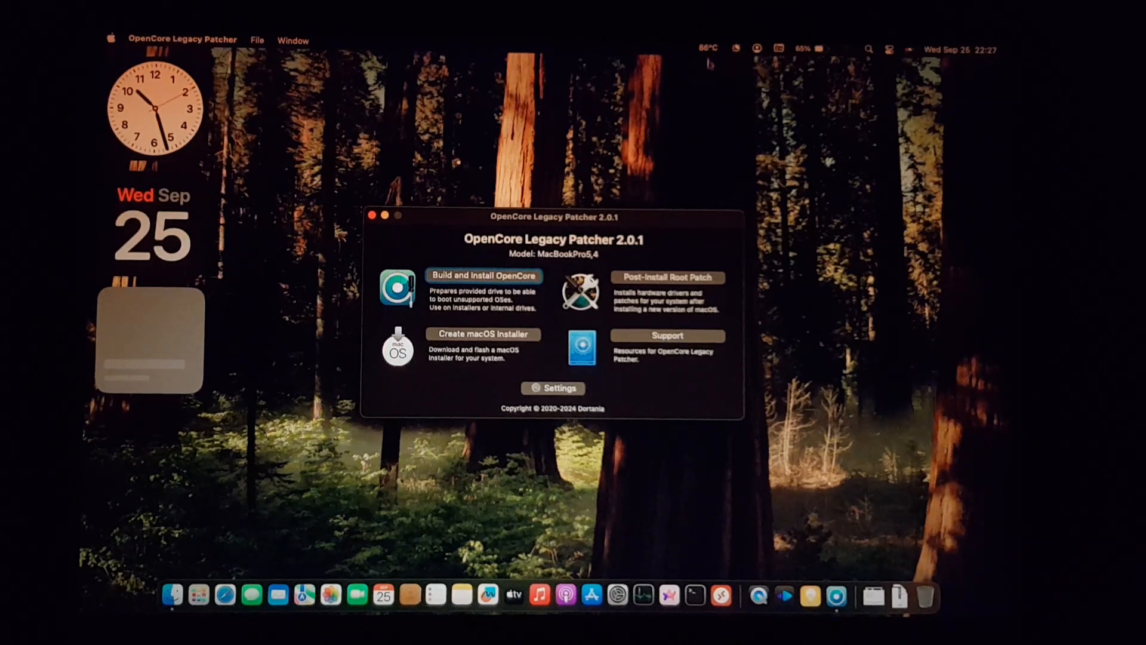
mouse_move(706, 121)
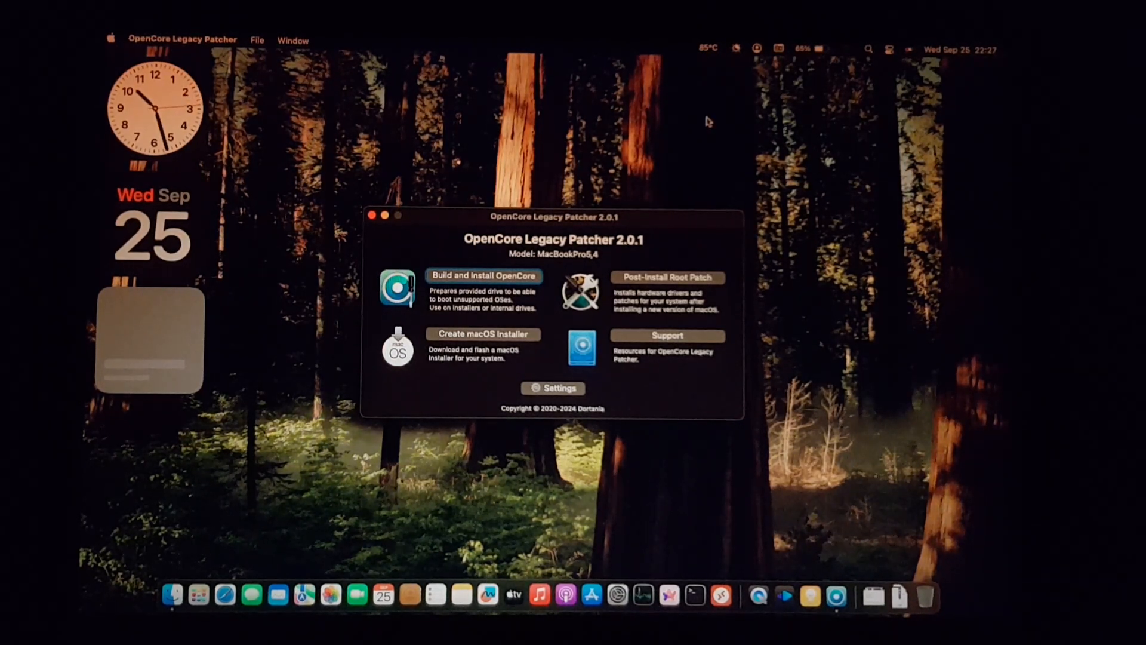
mouse_move(581, 330)
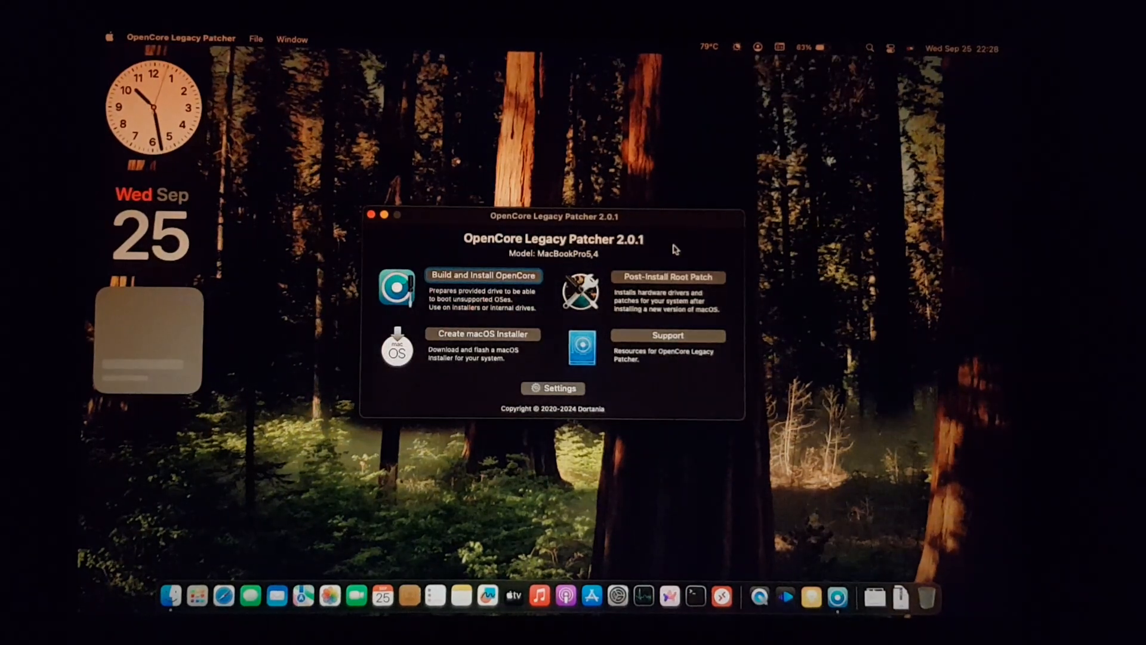
Step: Start Create macOS Installer for Sequoia and acknowledge the insufficient-space failure
click(370, 214)
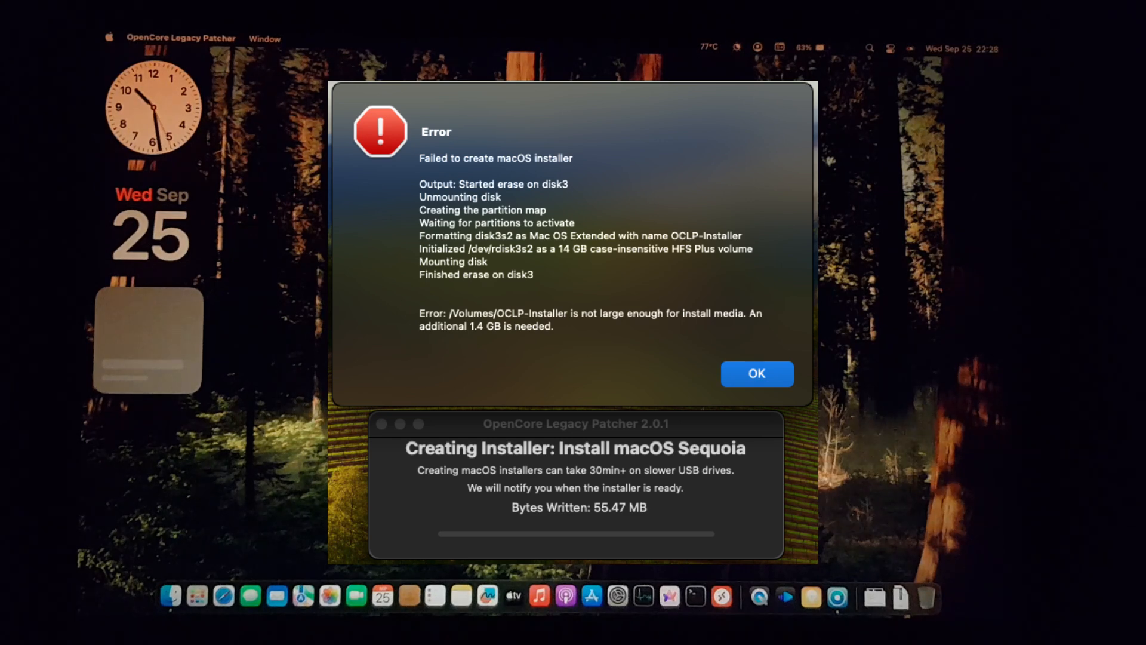
click(757, 373)
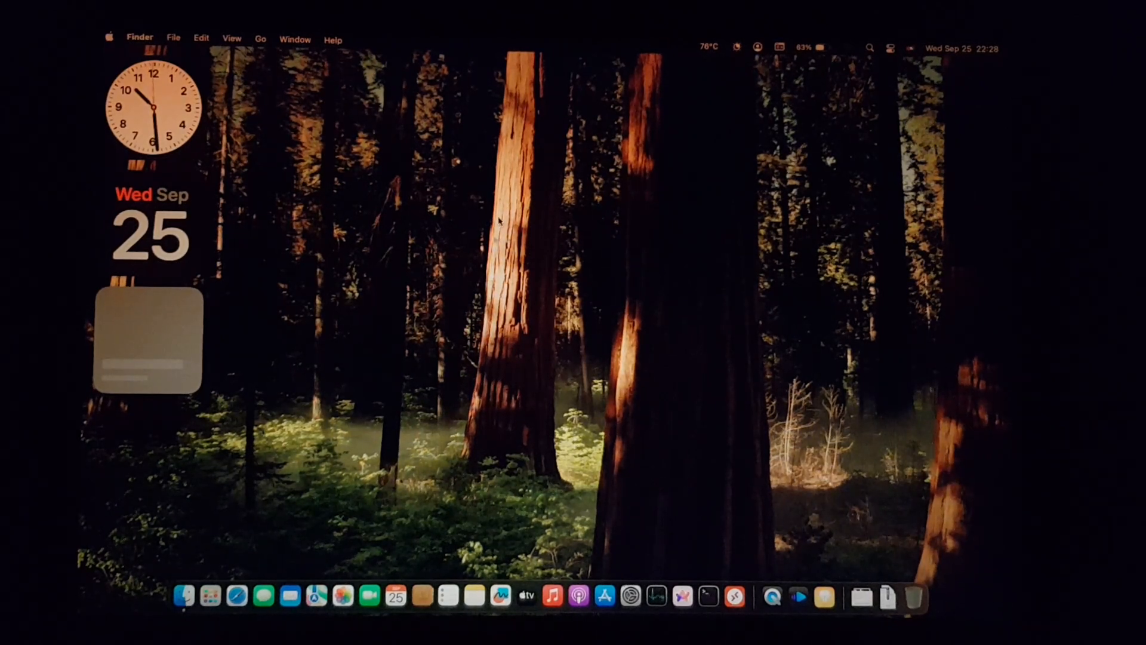
Step: View About This Mac, follow More Info to the About page showing Sequoia 15.0, then close it
click(110, 37)
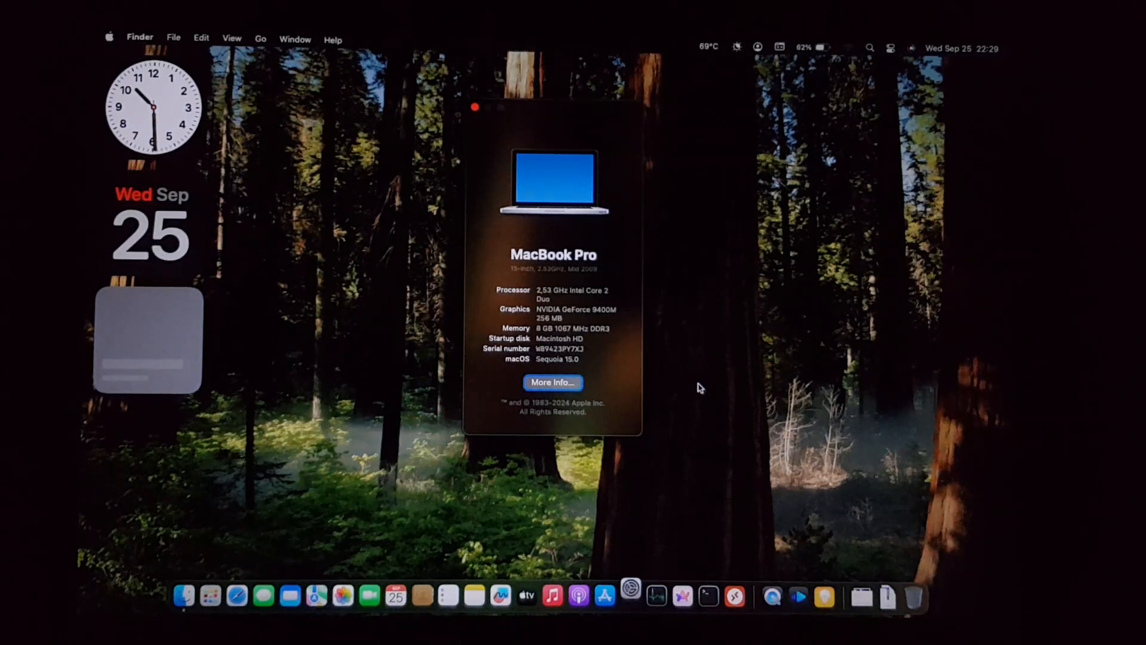
click(552, 382)
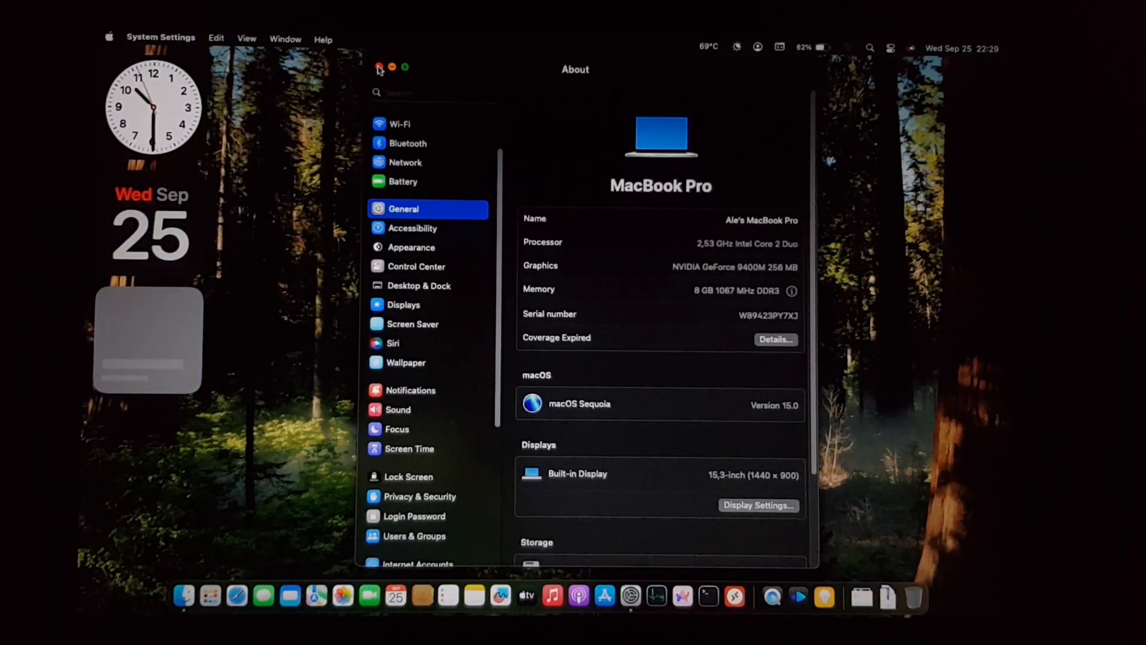
click(379, 67)
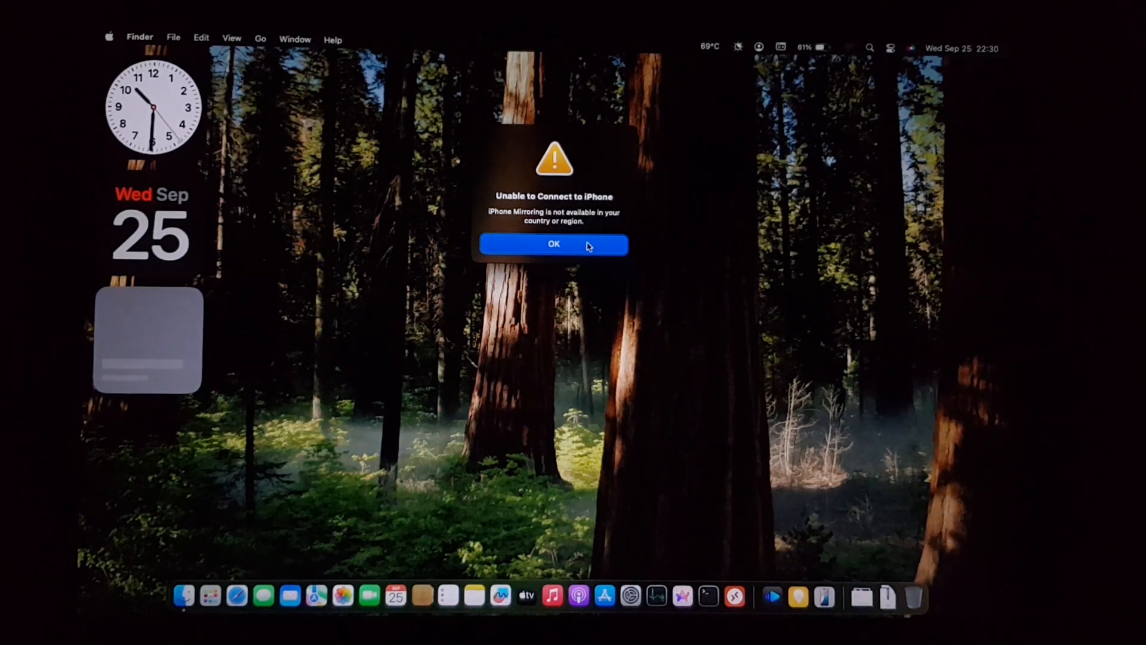
Step: Dismiss the iPhone Mirroring alert and browse the wallpaper gallery down to the aerial shuffles
click(553, 244)
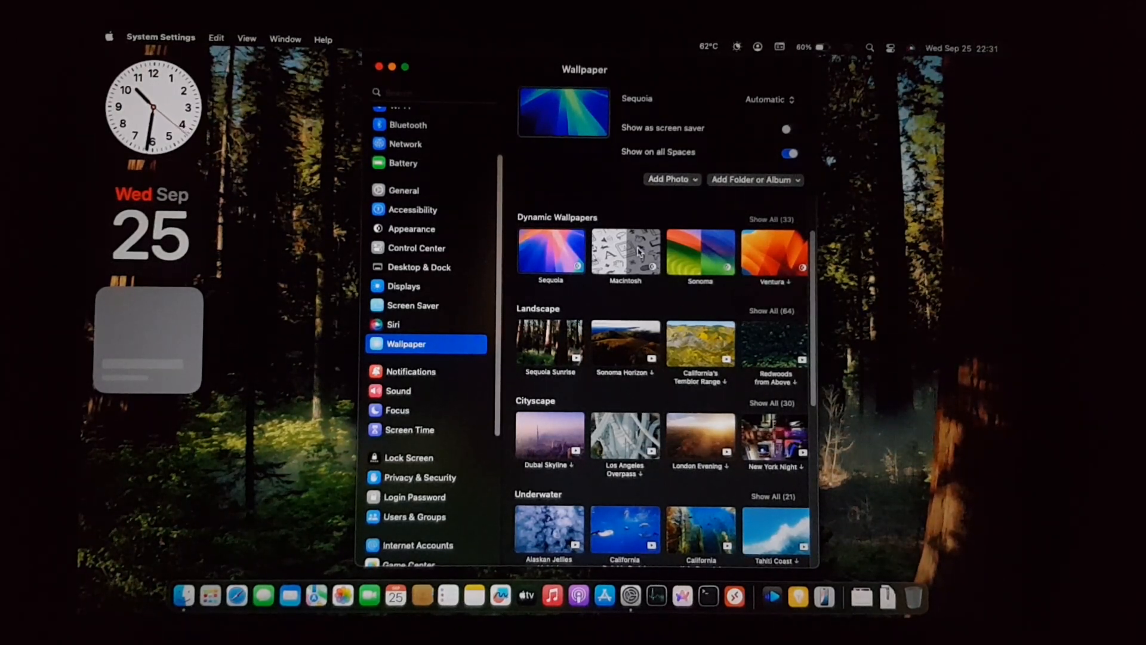
scroll(down, 3)
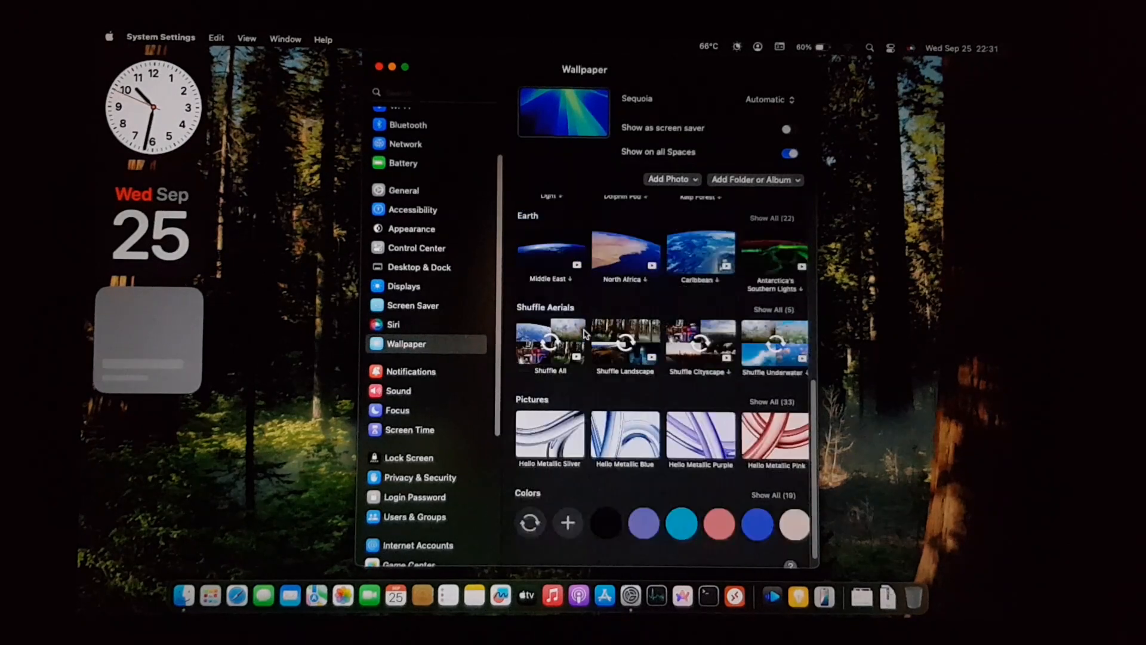
click(549, 420)
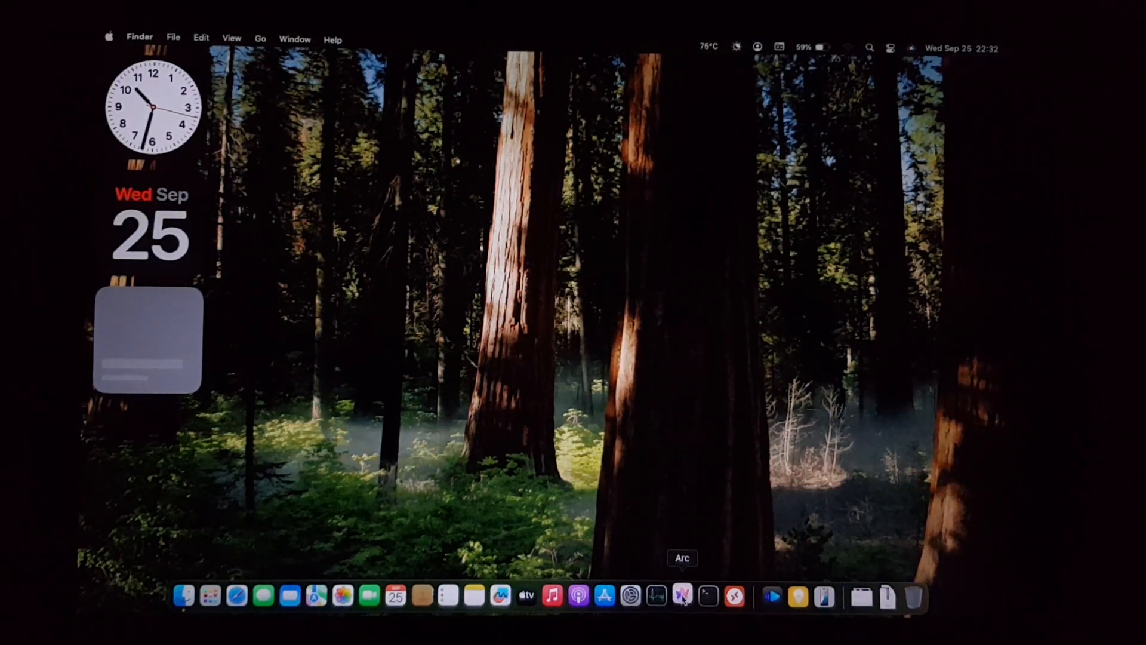
click(682, 594)
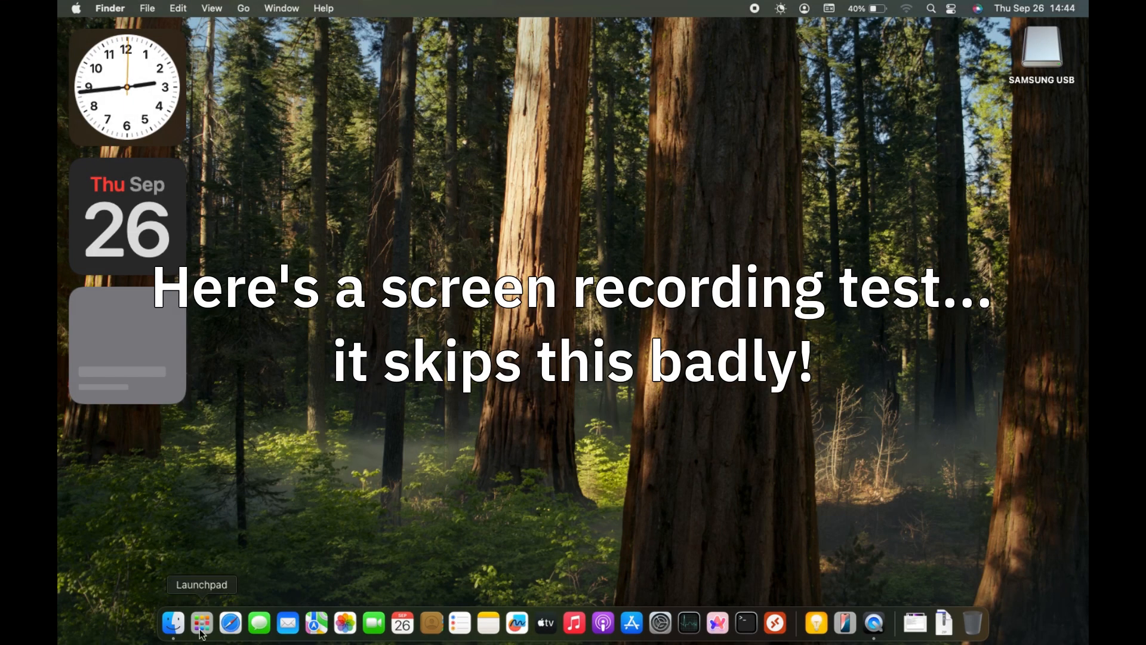
Step: In Macs Fan Control, set the left fan to follow the CPU Proximity sensor and confirm
click(202, 624)
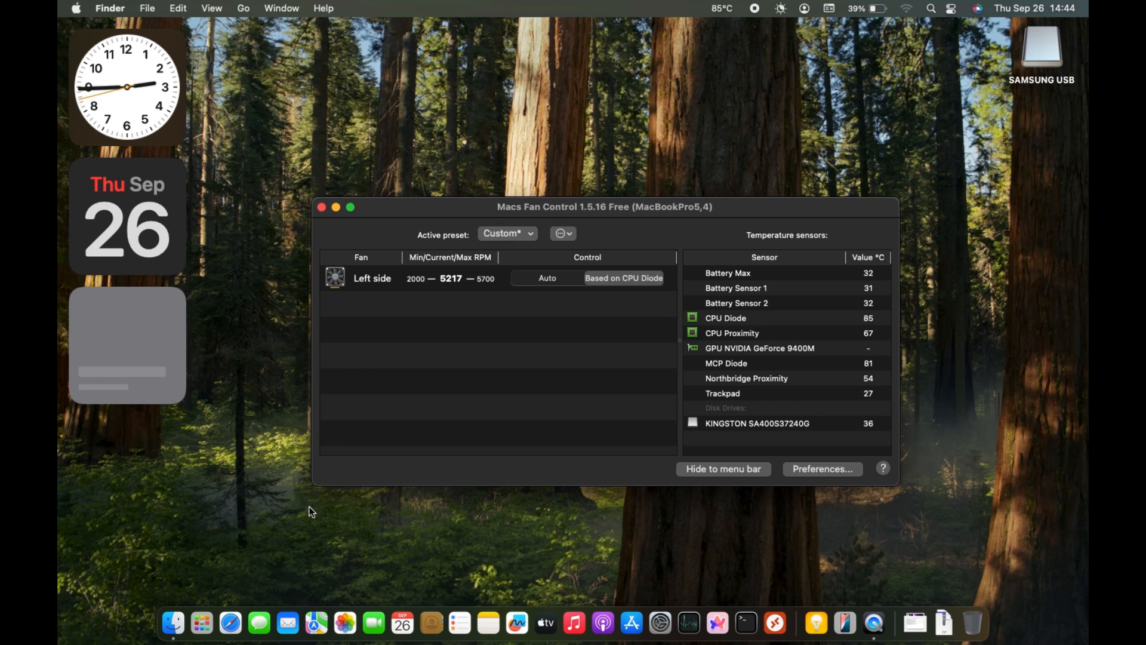
click(649, 288)
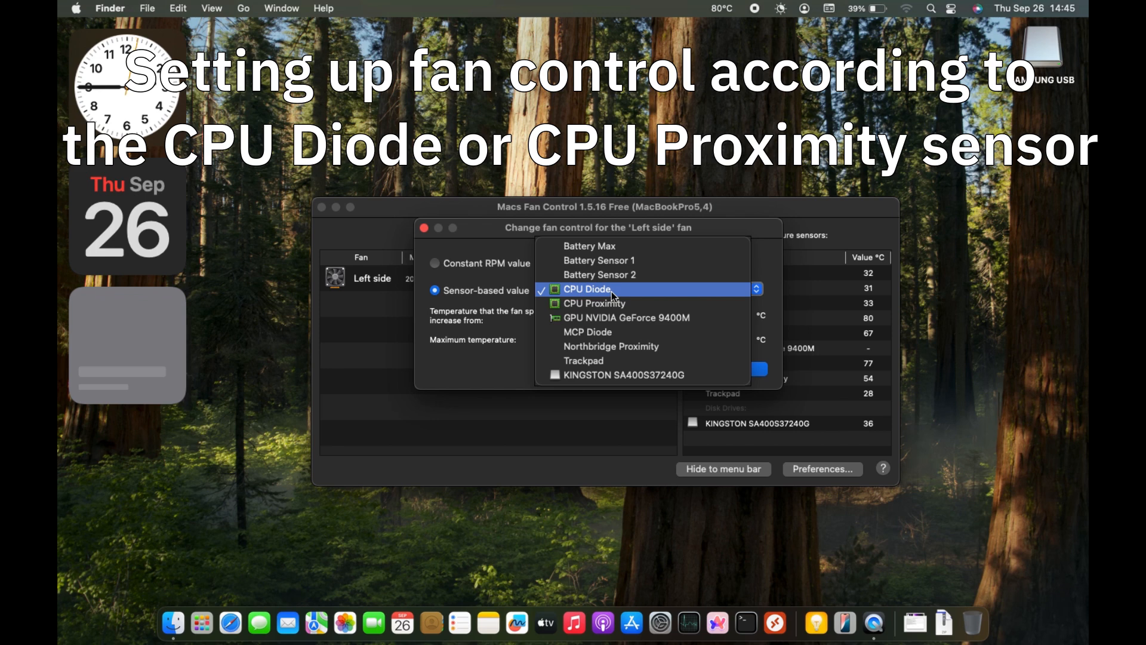
click(595, 304)
text(70)
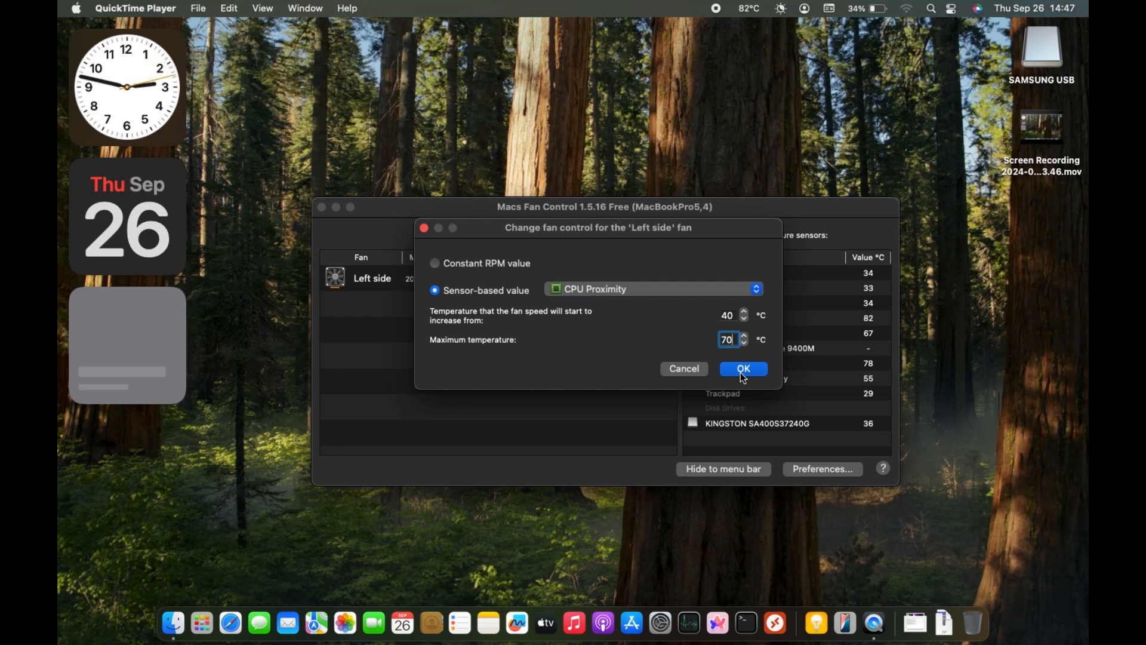
click(743, 369)
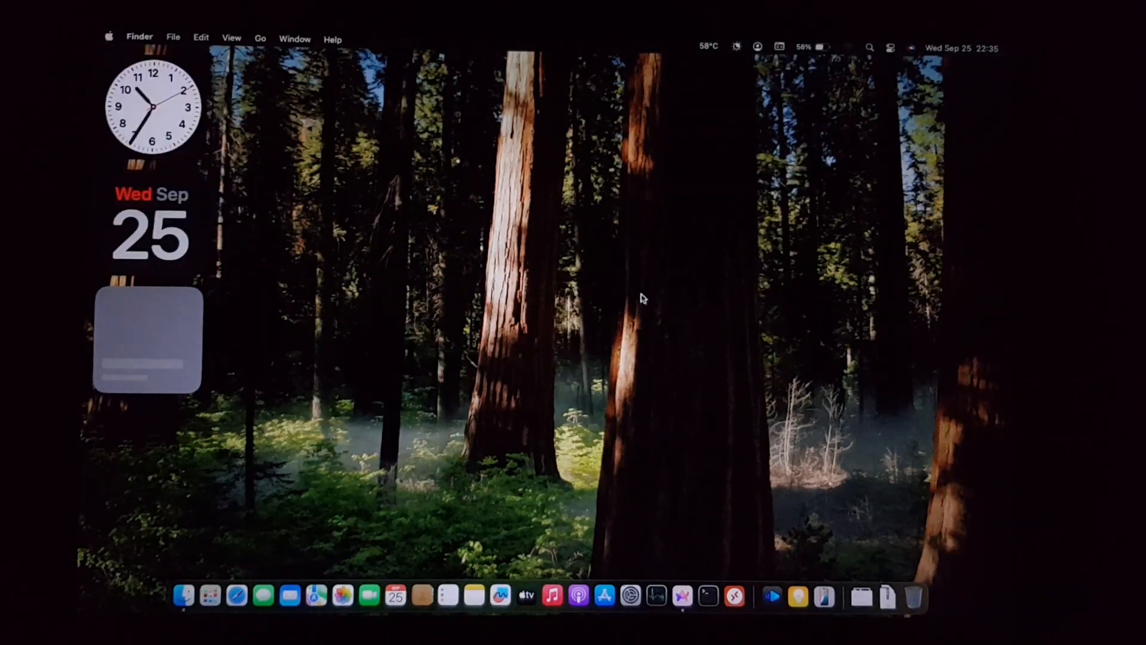
Step: Shut down the MacBook Pro from the Apple menu and confirm the shutdown prompt
click(108, 37)
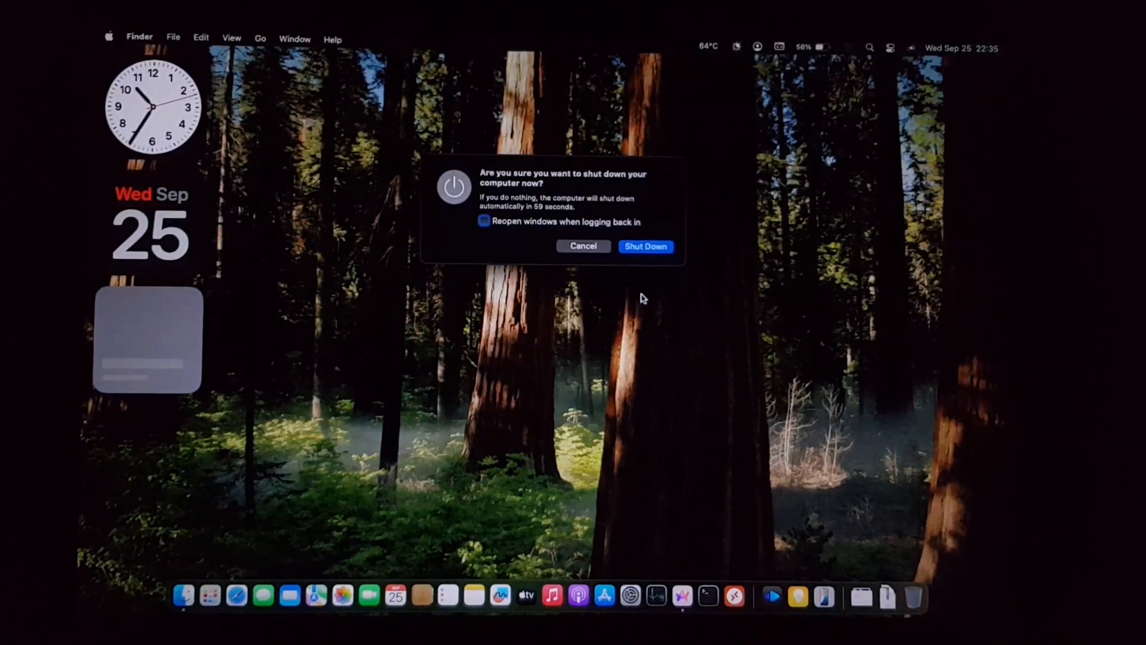
click(584, 246)
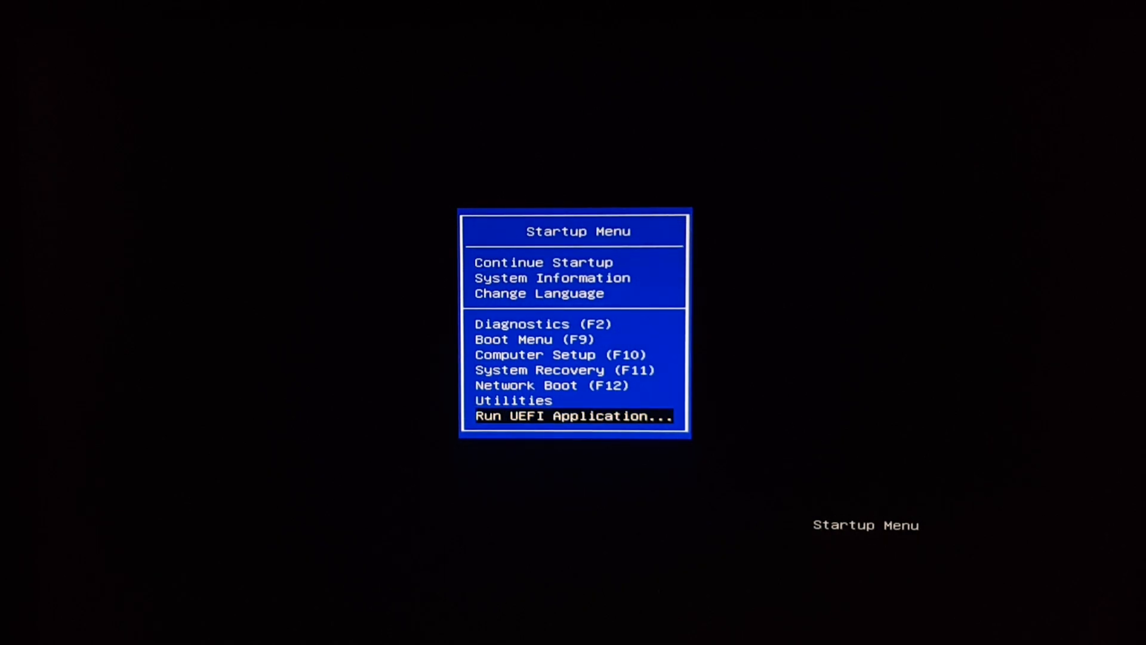
Step: Run the UEFI application from the EFI folder, then boot the OpenCore entry in GRUB
key(enter)
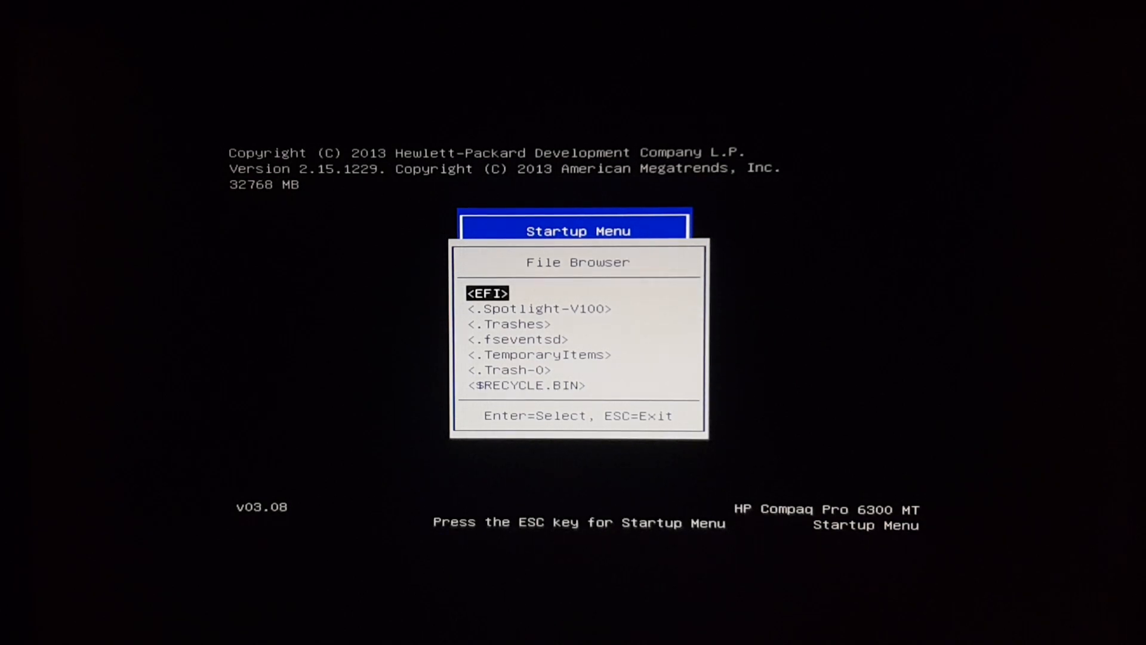
key(enter)
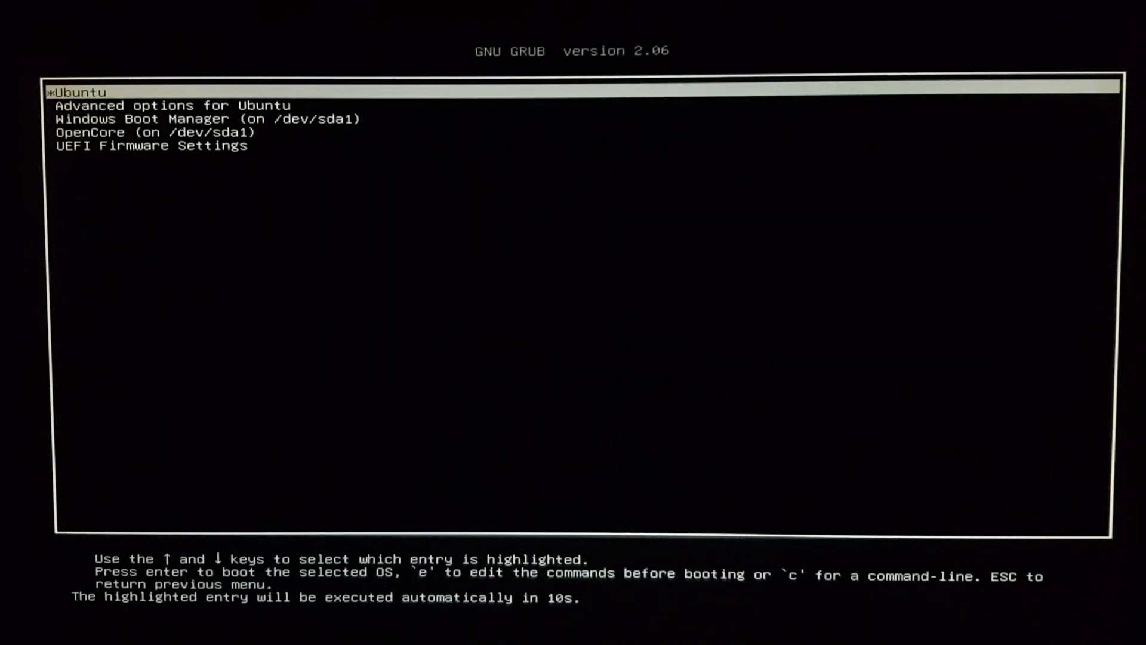
key(Down)
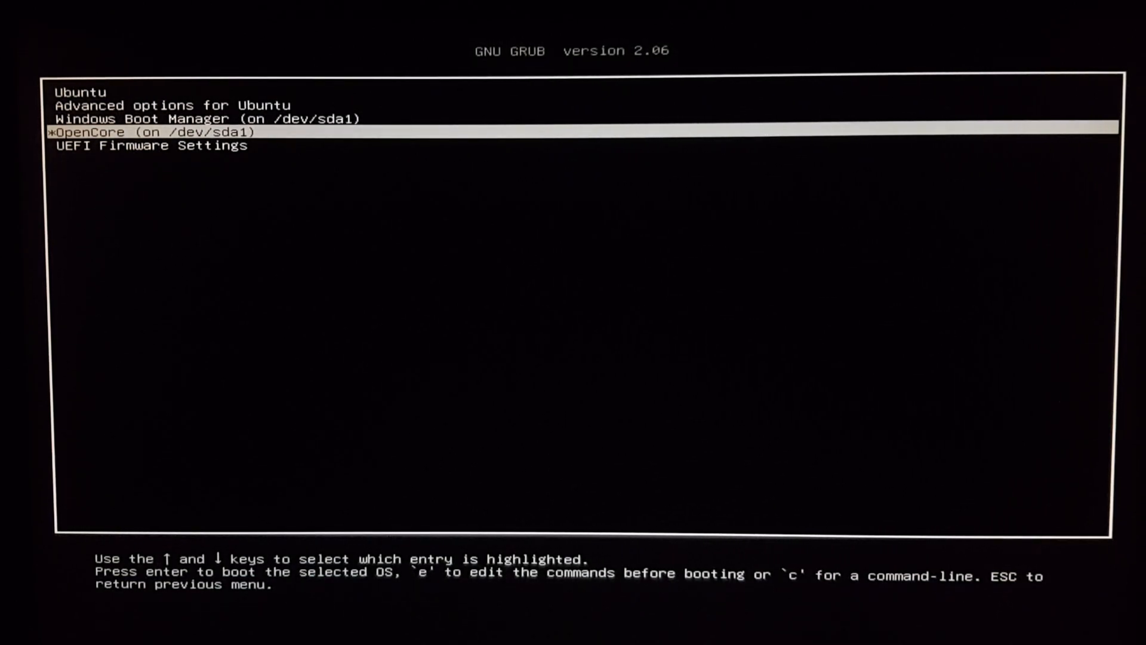
key(Return)
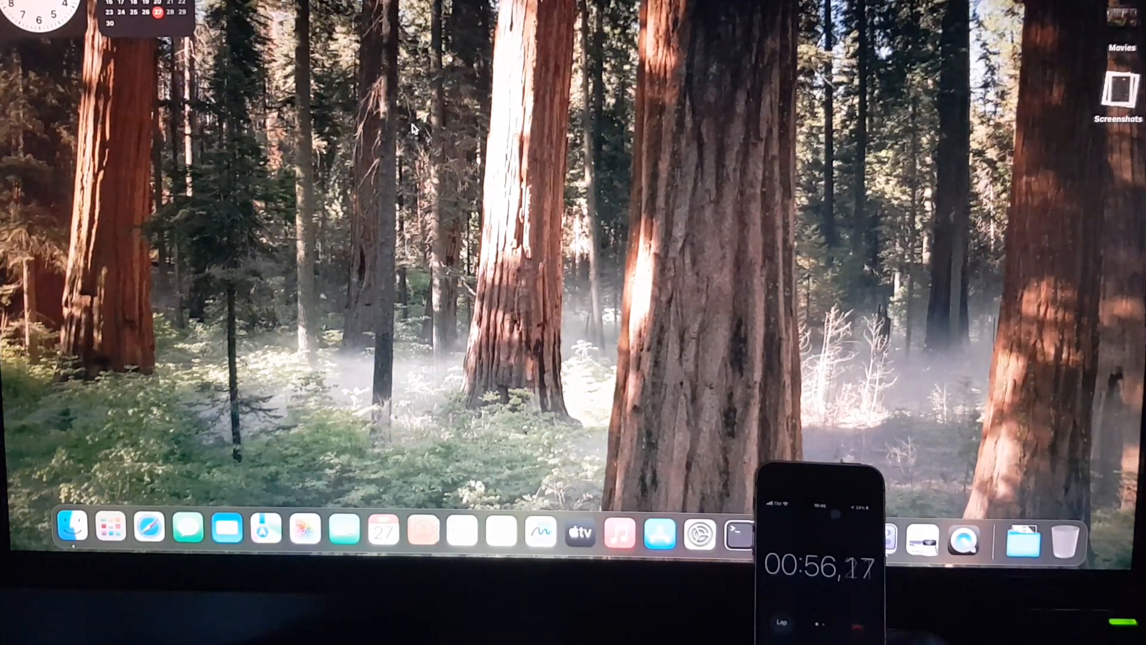
mouse_move(472, 179)
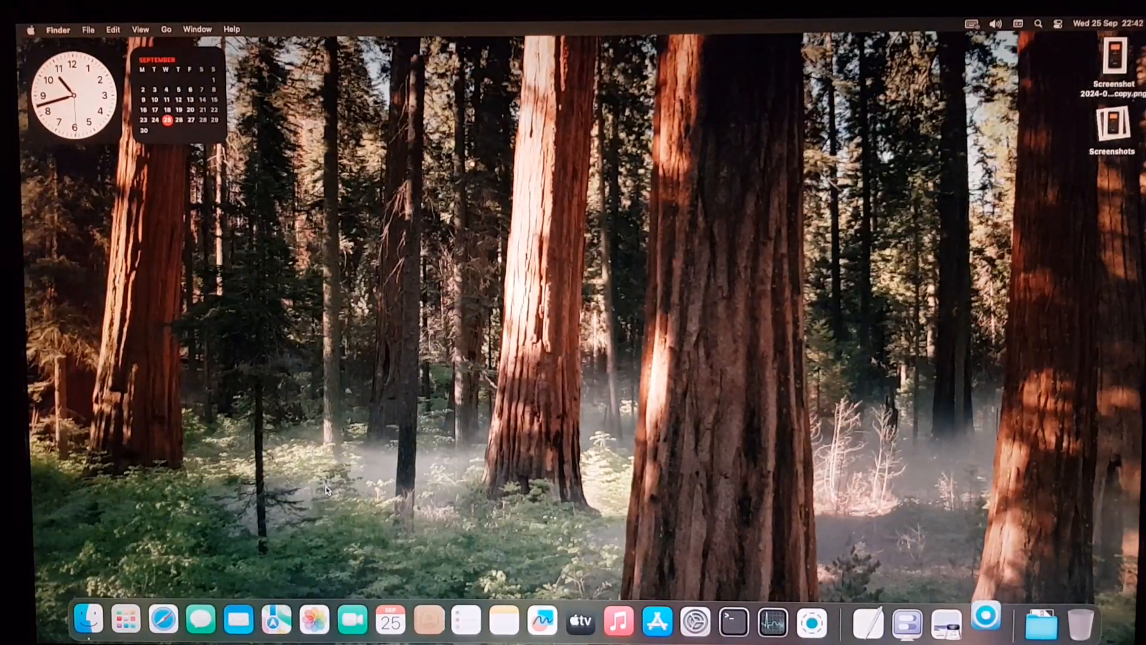
Step: Bring up OpenCore Legacy Patcher from the Dock, then the About page listing the iMac Pro specs
click(987, 623)
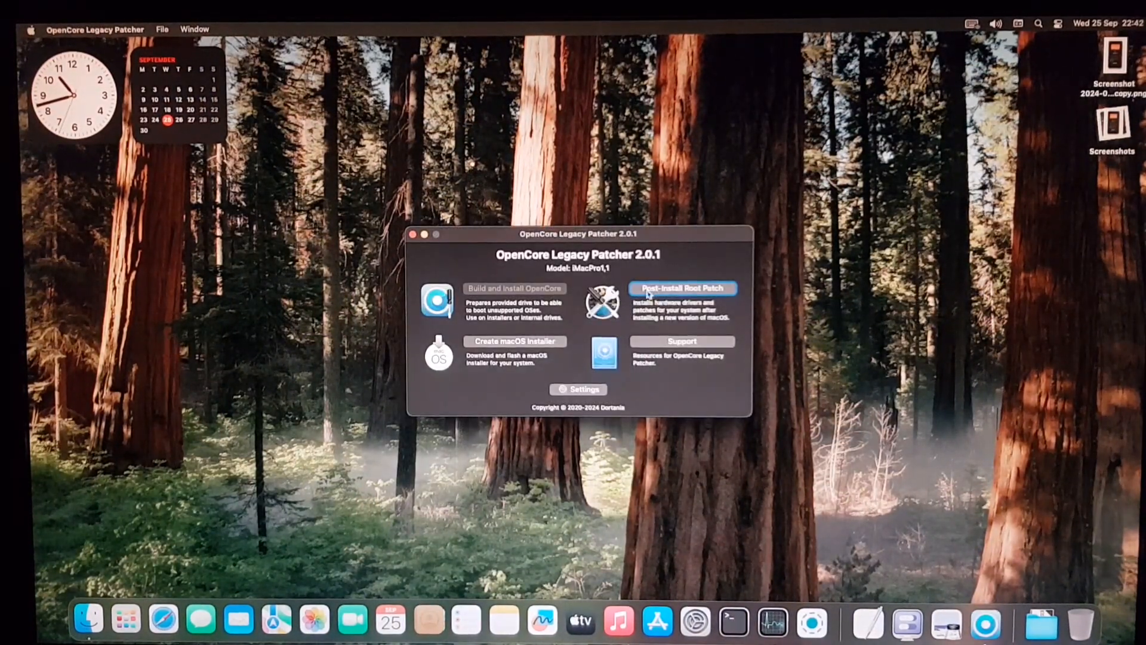
click(682, 288)
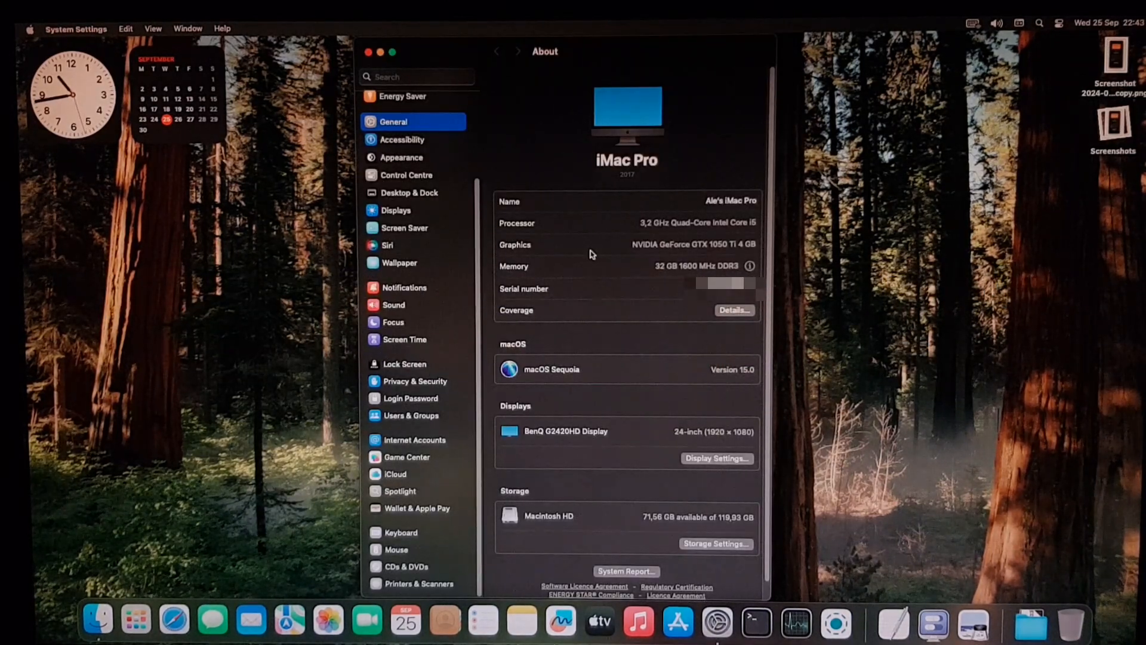
mouse_move(797, 191)
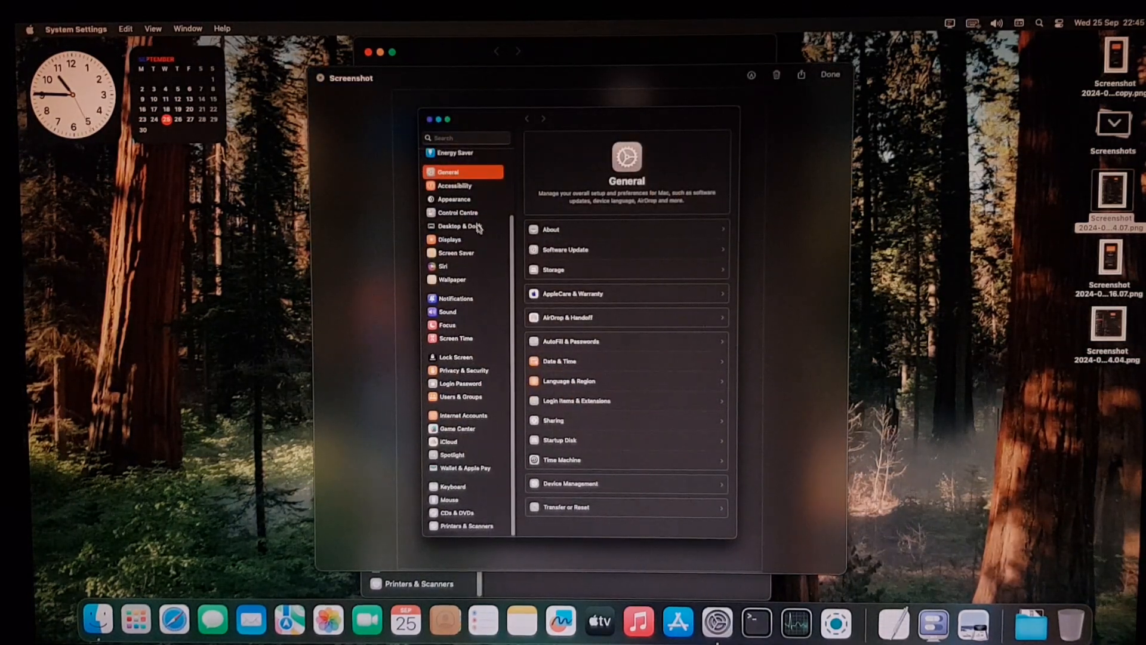
mouse_move(717, 110)
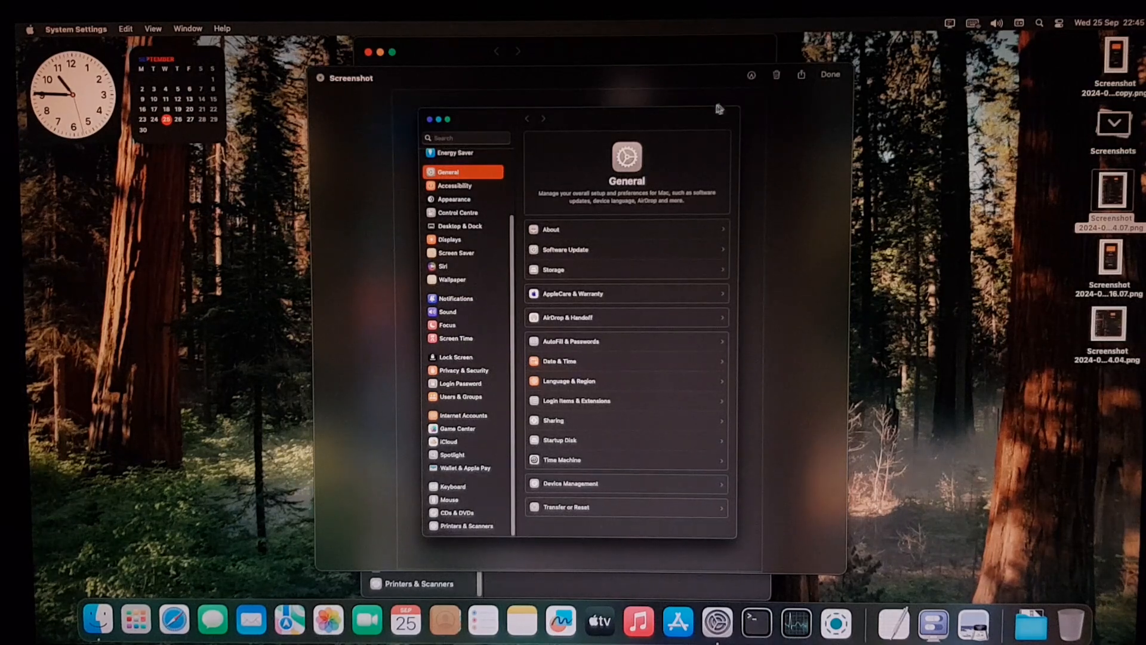
Step: Close the Quick Look preview of the System Settings screenshot
click(949, 23)
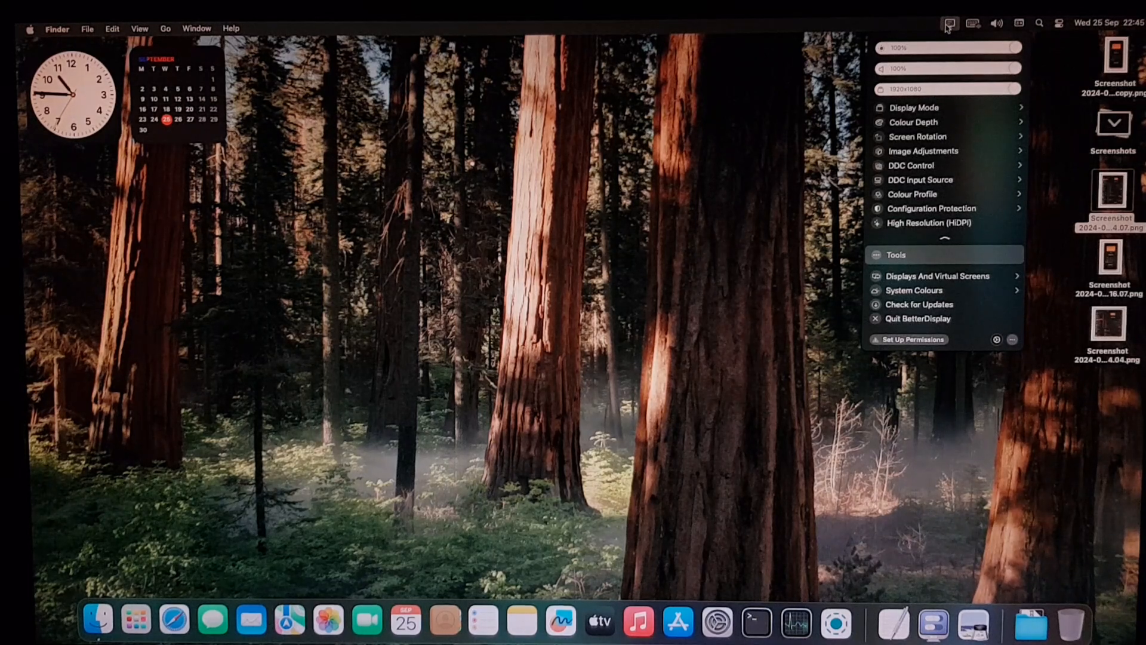
click(912, 122)
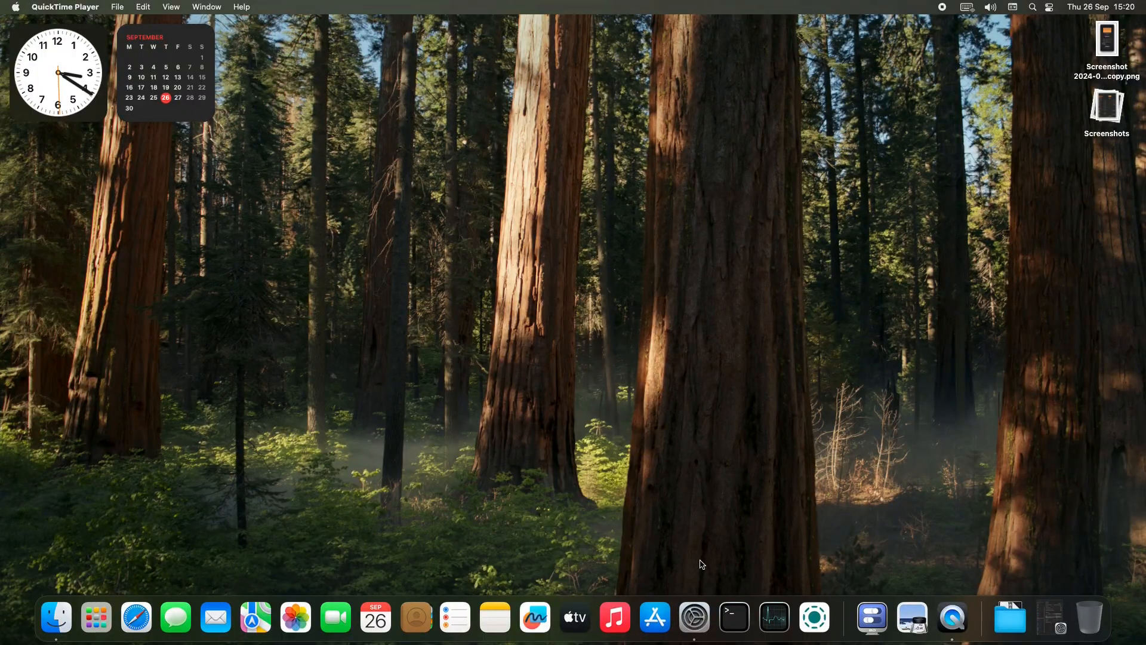
mouse_move(480, 471)
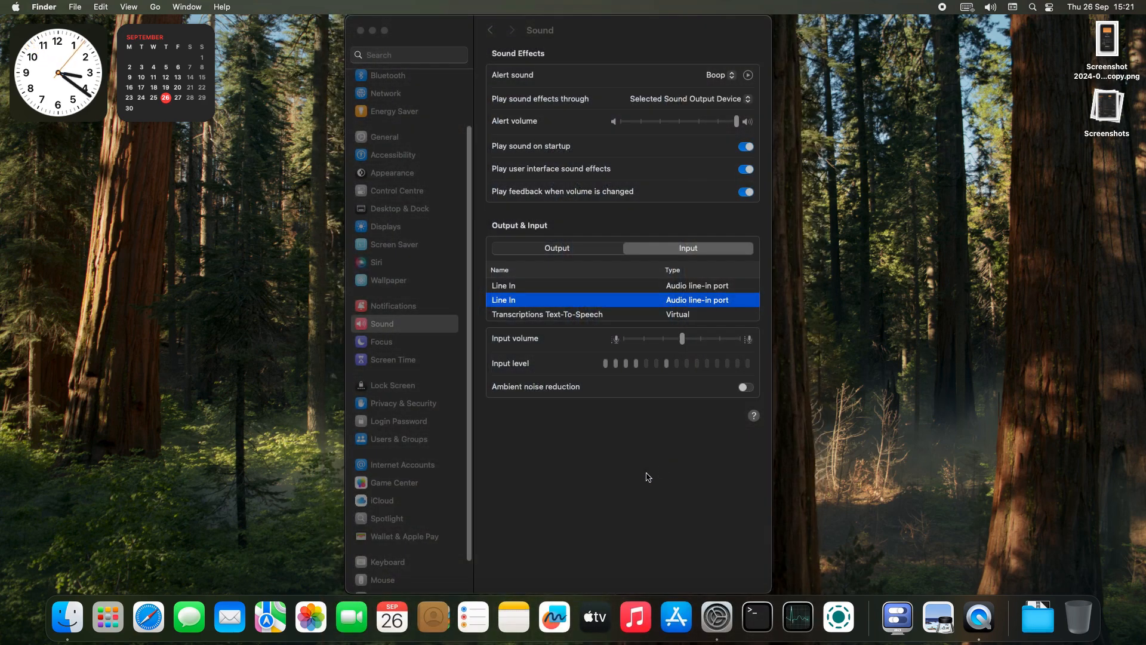
Step: Select the Sound settings showing the Line In ports and virtual transcription input
click(388, 279)
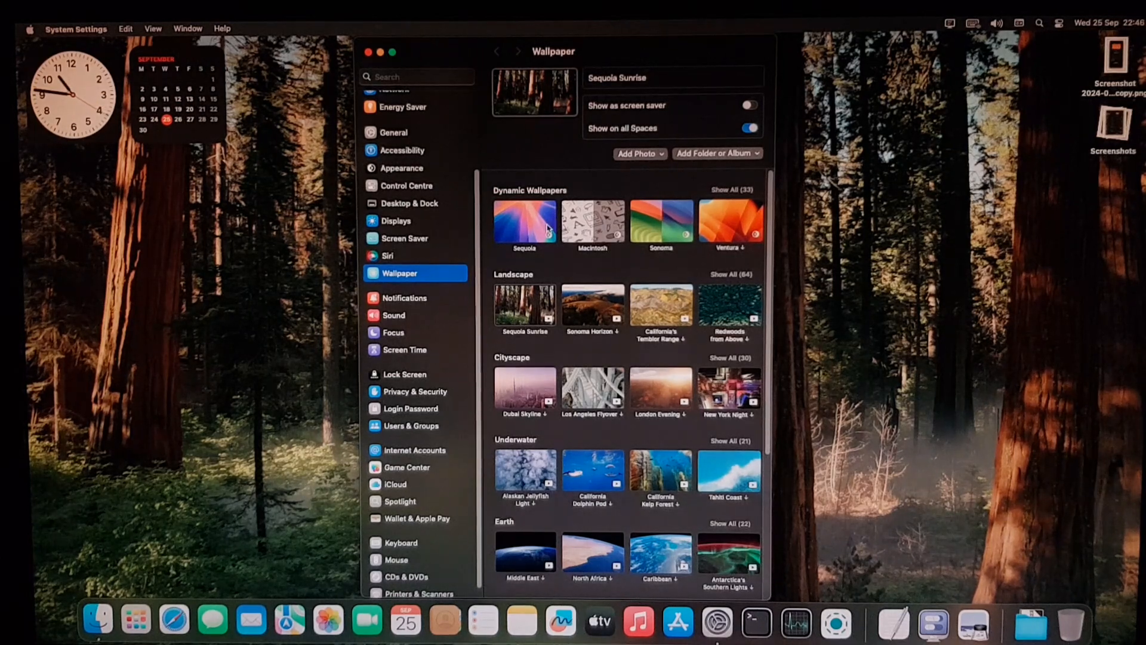
Step: Close System Settings, leaving the forest desktop with clock and calendar widgets
click(368, 51)
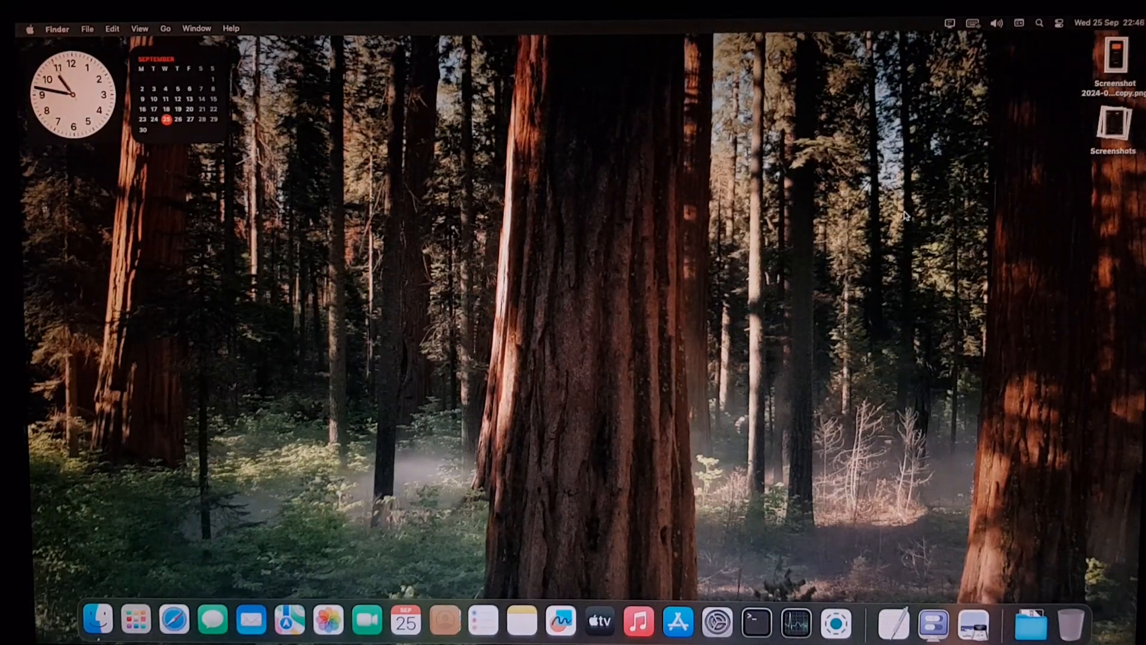
Step: Choose Shut Down from the Apple menu so the confirmation prompt appears
click(29, 27)
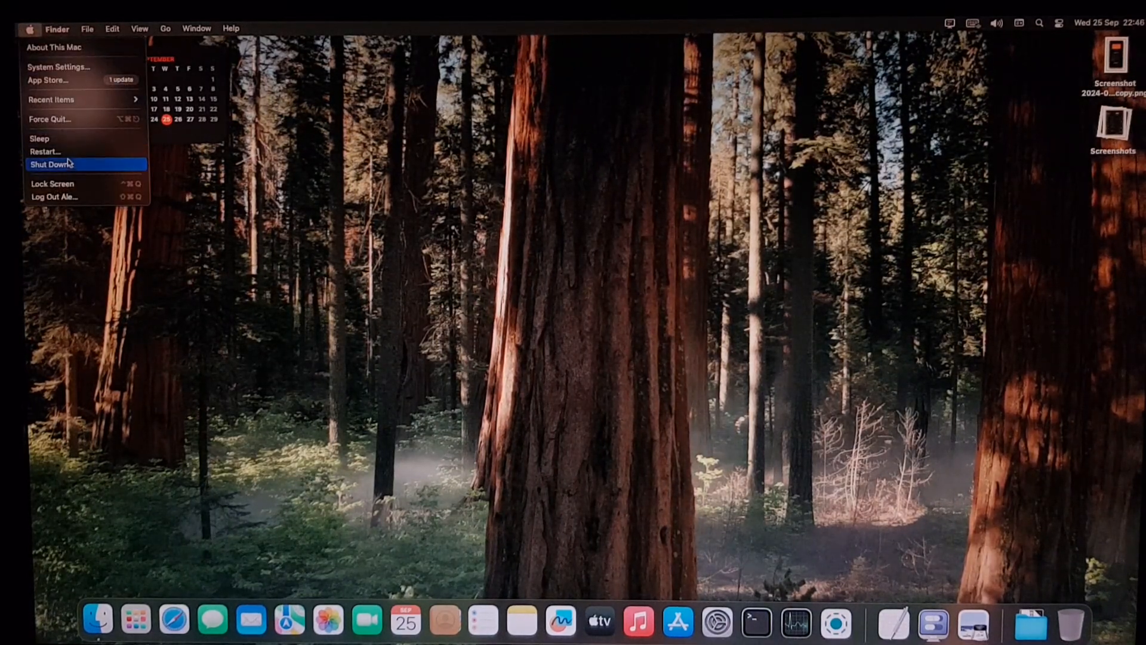
click(51, 164)
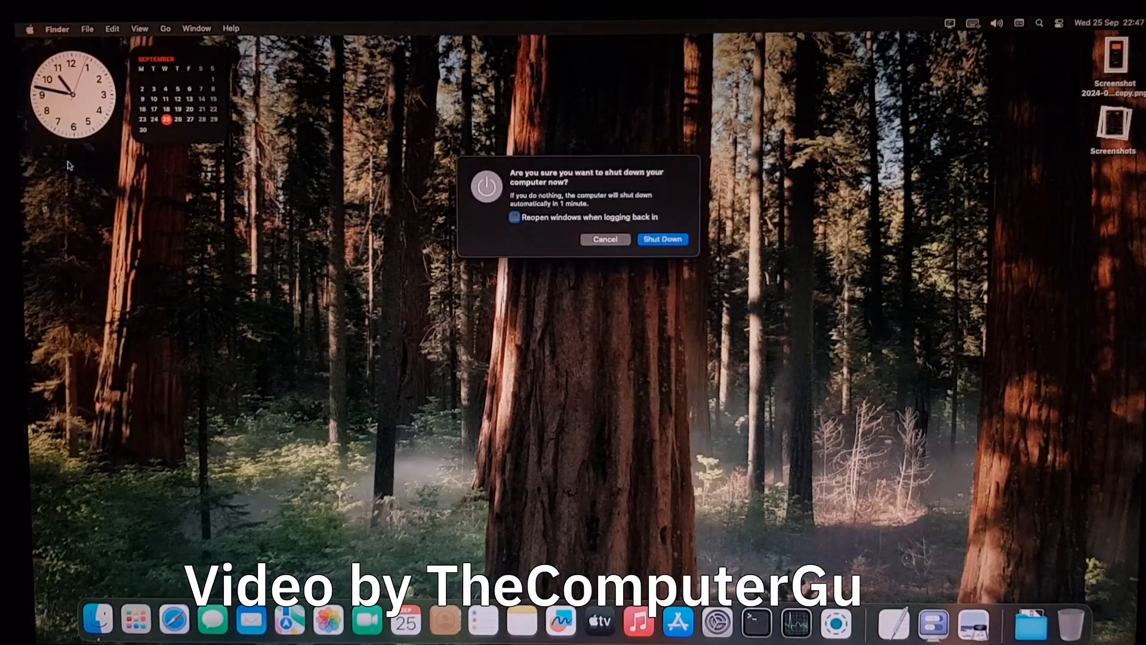